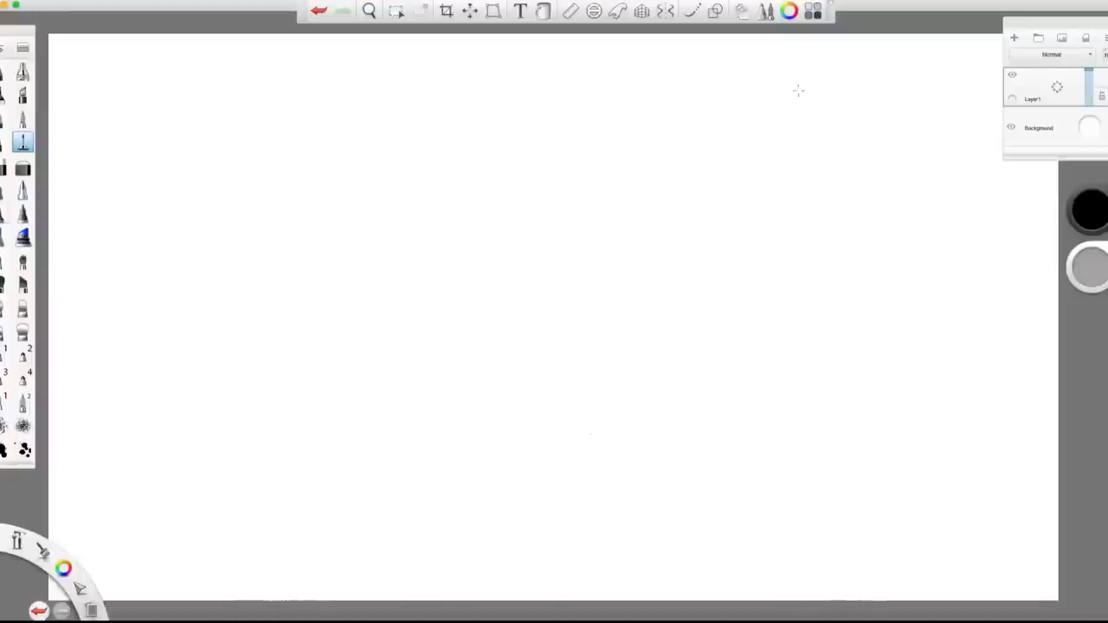
Add a two-point perspective guide with a horizon line across the blank canvas.
left_click(468, 10)
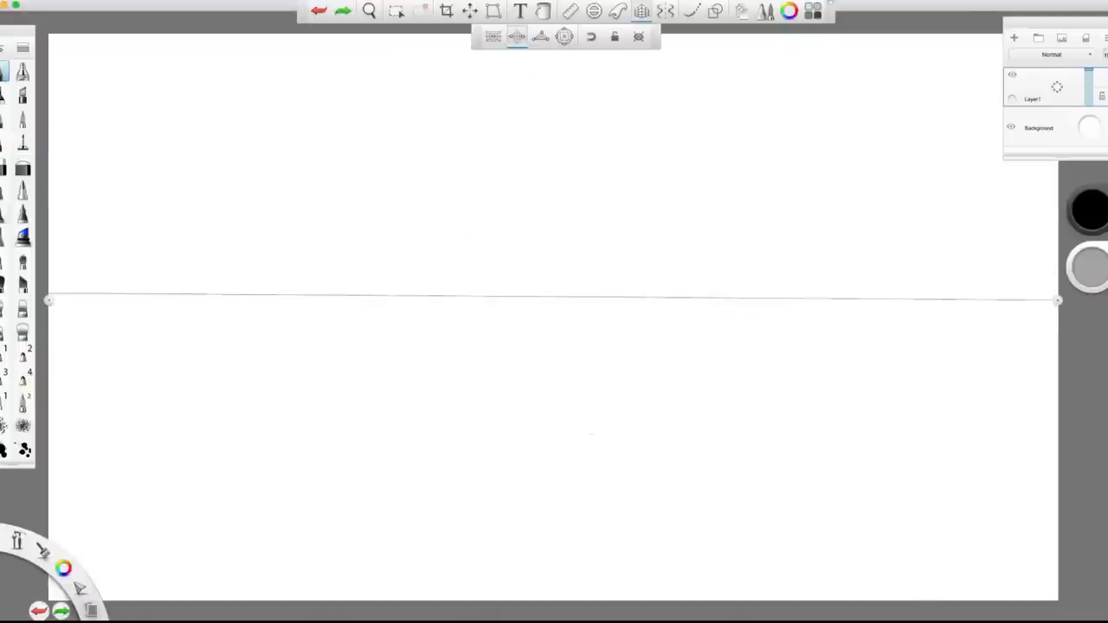
Pencil the house's blocks, floors, openings and ground plane toward both vanishing points.
left_click(1015, 37)
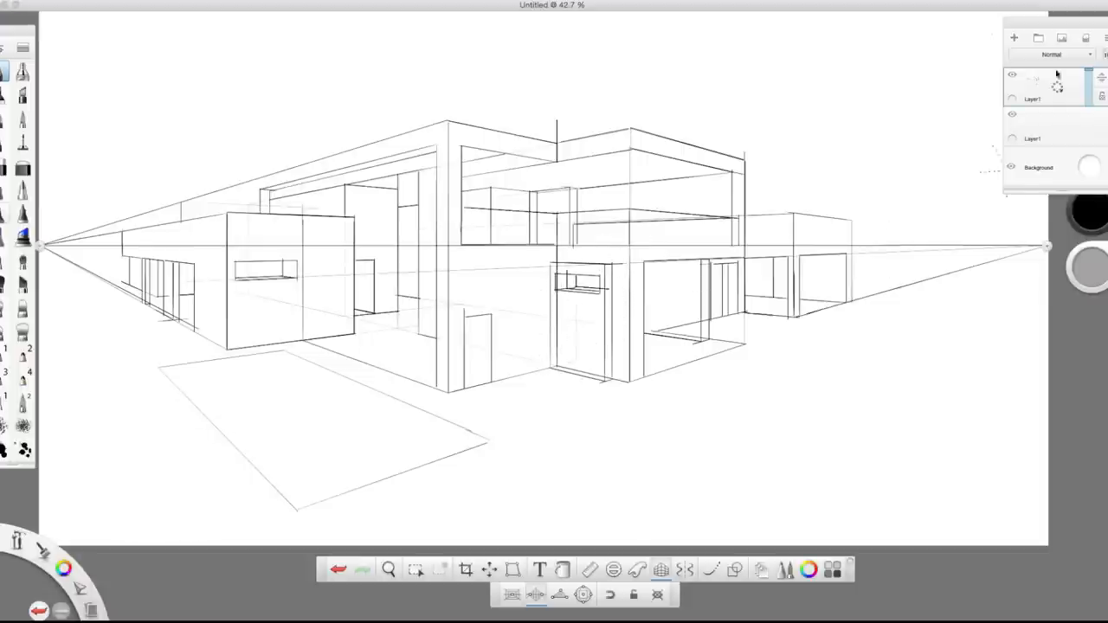
left_click(1014, 37)
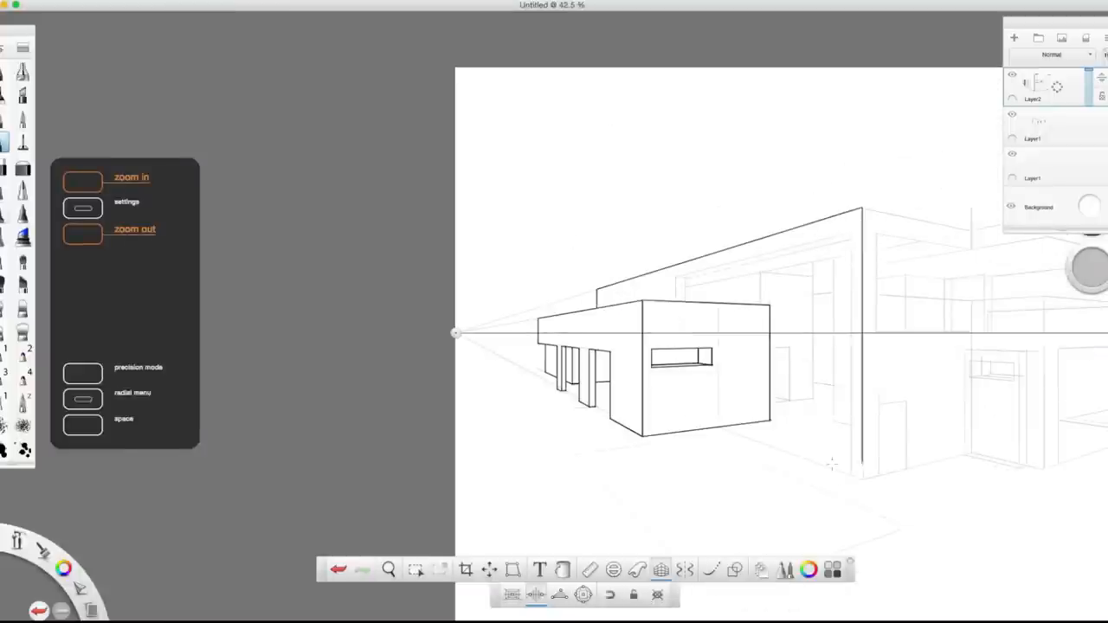
On Layer2 over the faded sketch, ink the left block's edges, window and doorway.
left_click(83, 234)
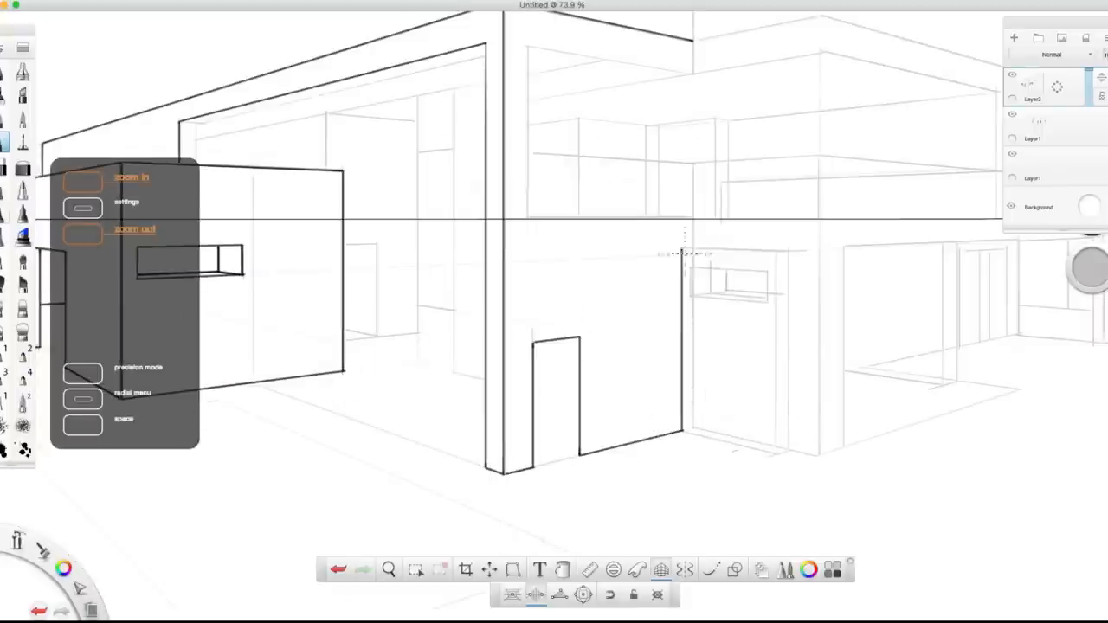
Ink the upper storey, balcony, pillars, doorways, garage wing and ground slab on Layer2.
left_click(82, 180)
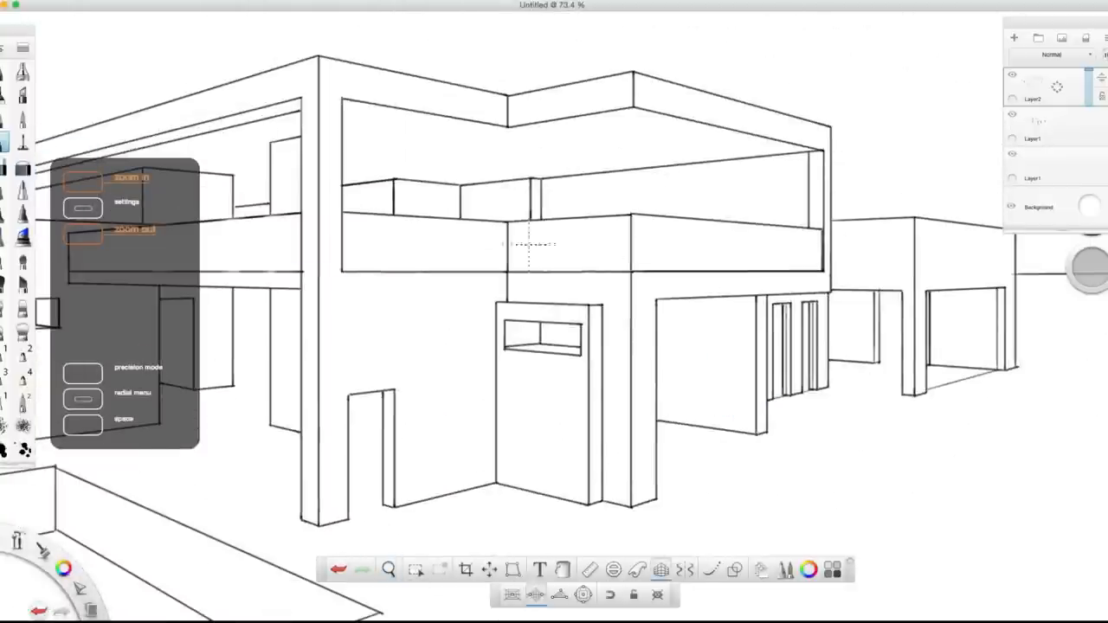
left_click(83, 229)
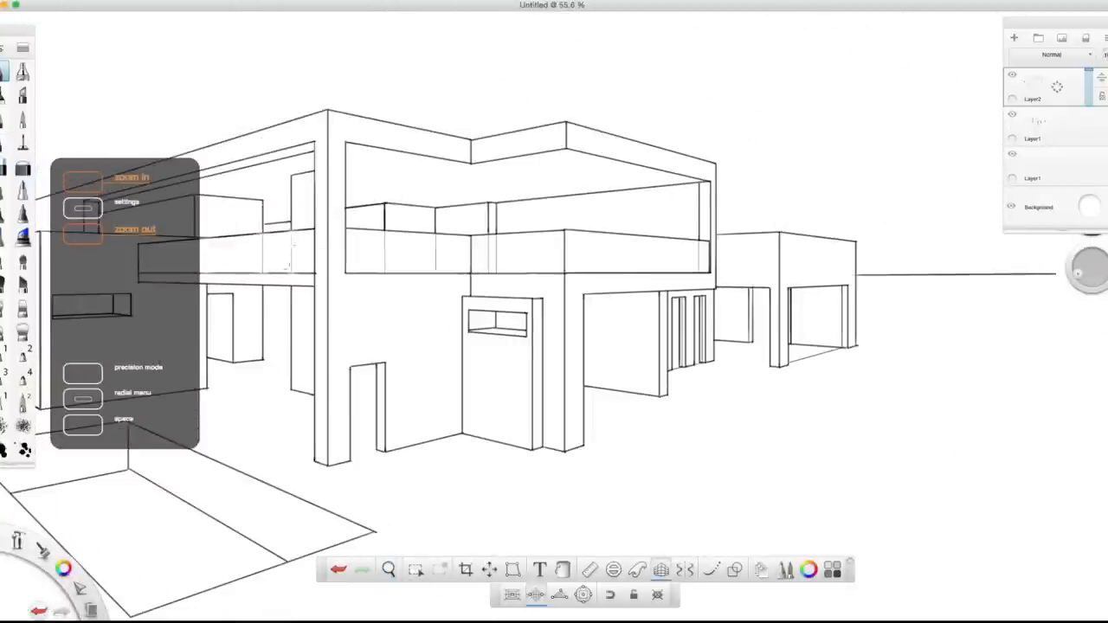